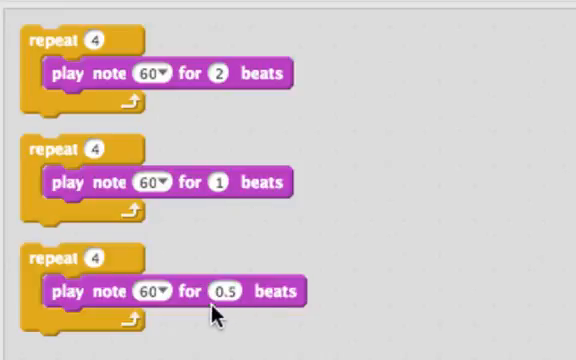
{"action": "mouse_move", "coordinate": [265, 318]}
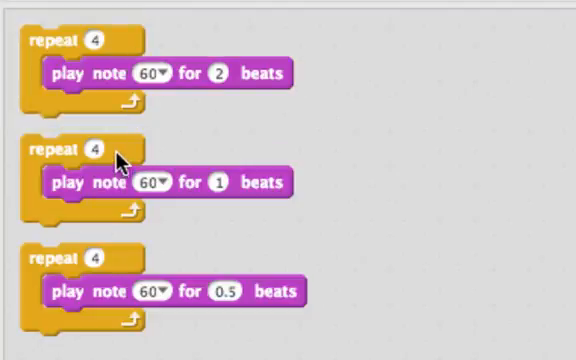
Run the one-beat notes loop while adding the set tempo 60 bpm and change tempo by 20 blocks.
{"action": "left_click", "coordinate": [60, 149]}
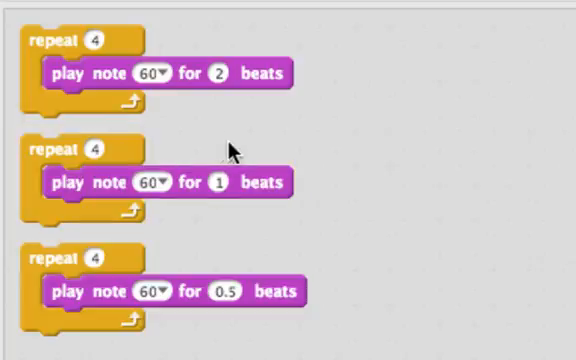
{"action": "mouse_move", "coordinate": [208, 203]}
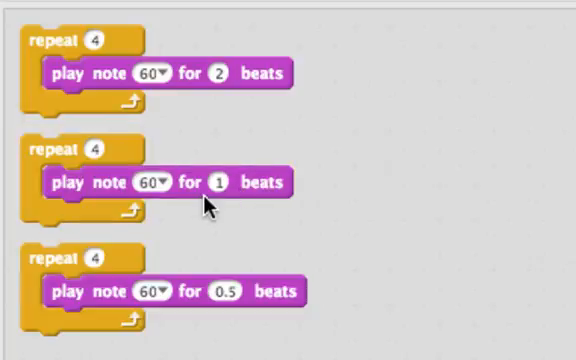
{"action": "mouse_move", "coordinate": [125, 270]}
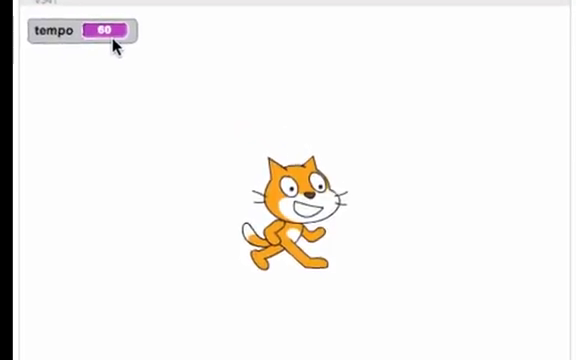
{"action": "left_click", "coordinate": [490, 65]}
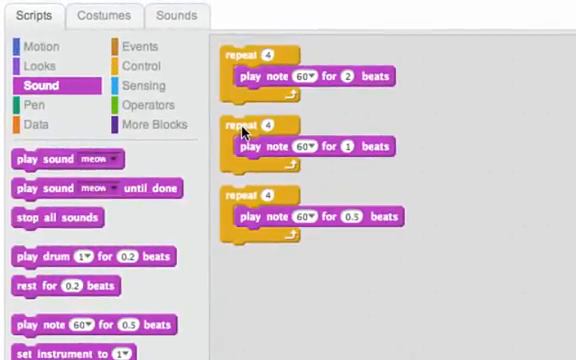
{"action": "left_click", "coordinate": [245, 132]}
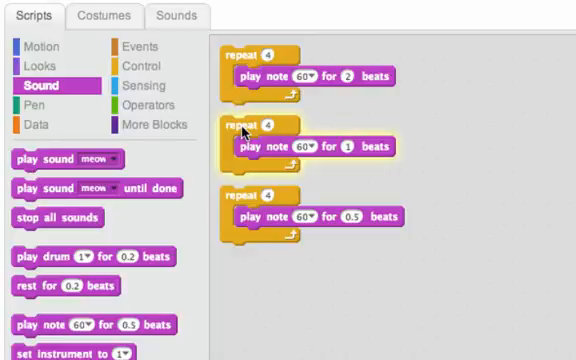
{"action": "mouse_move", "coordinate": [355, 160]}
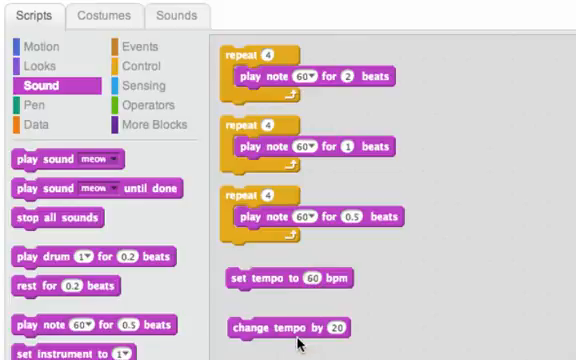
{"action": "mouse_move", "coordinate": [302, 343]}
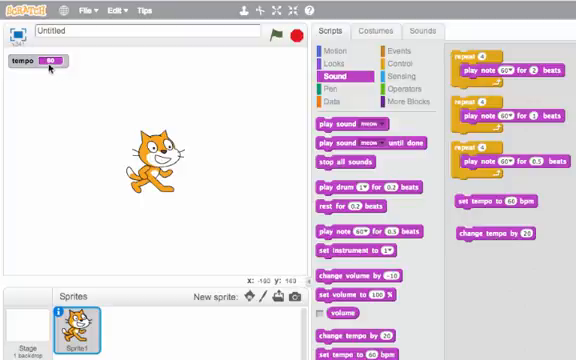
Switch the stage tempo monitor to a large readout showing 80.
{"action": "right_click", "coordinate": [30, 64]}
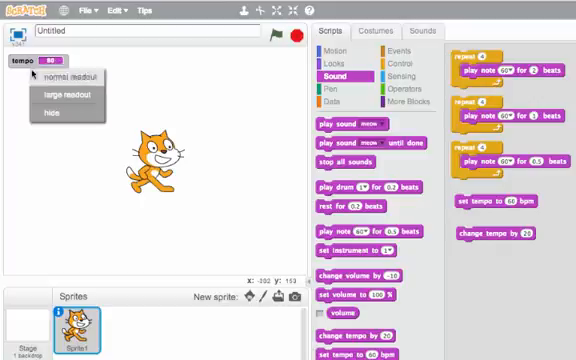
{"action": "left_click", "coordinate": [65, 80]}
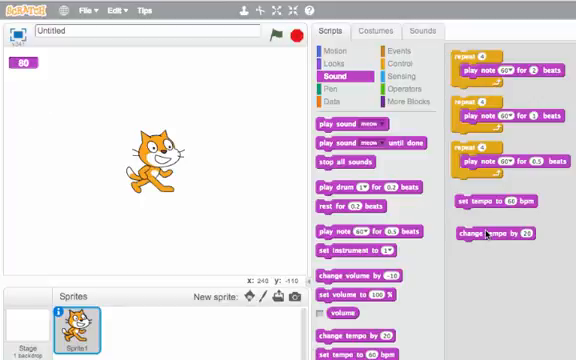